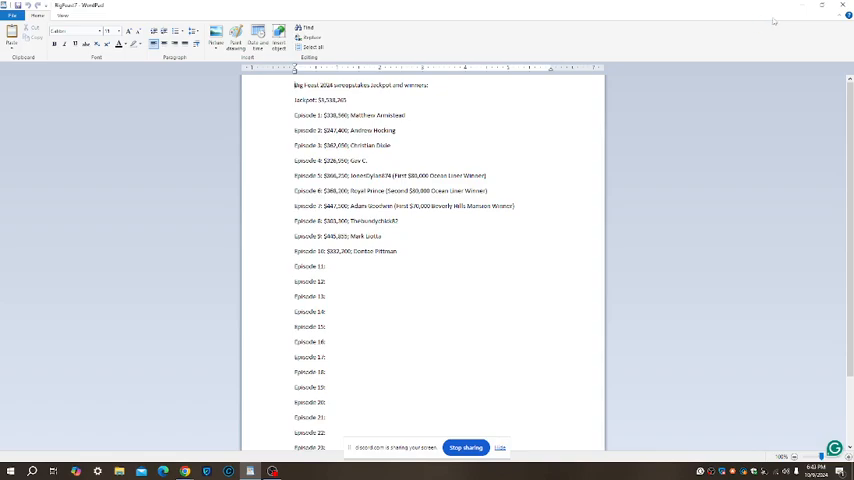
Step: Start a Normal Game from the Main Menu with the Short 10 Minute Game length
left_click(834, 8)
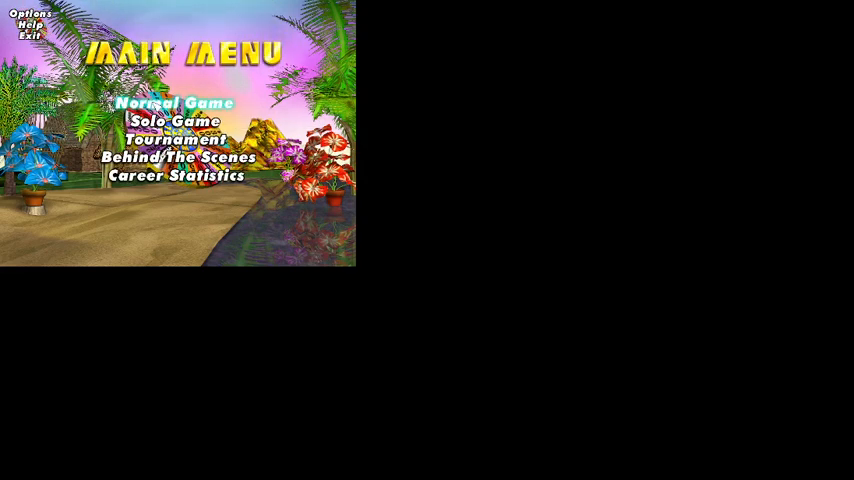
left_click(172, 104)
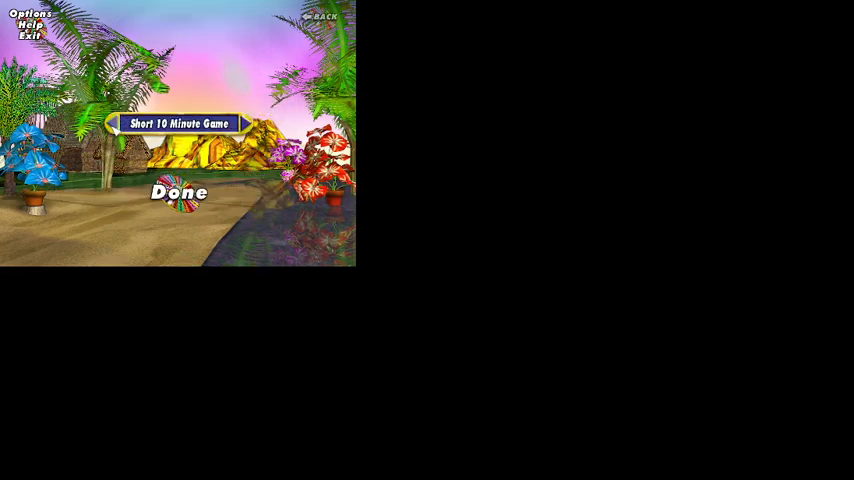
left_click(180, 192)
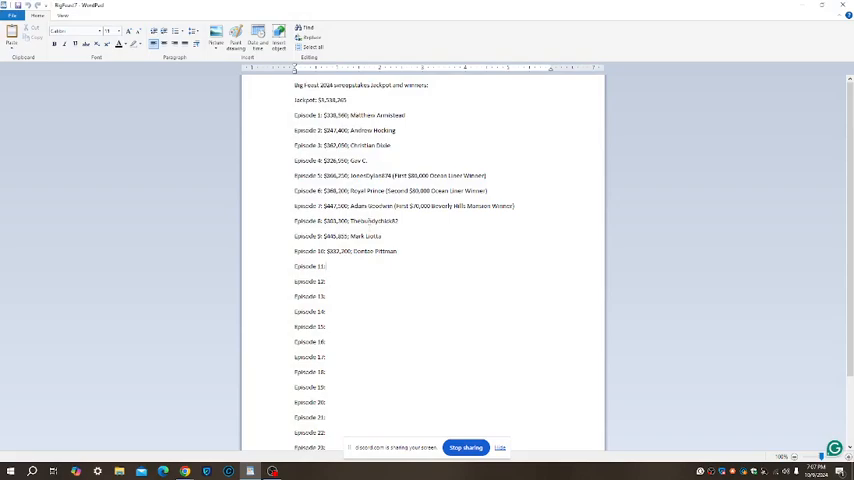
Step: Fill the Episode 11 line with the winnings '$456,5' and the note 'cherie'
type("$456,5")
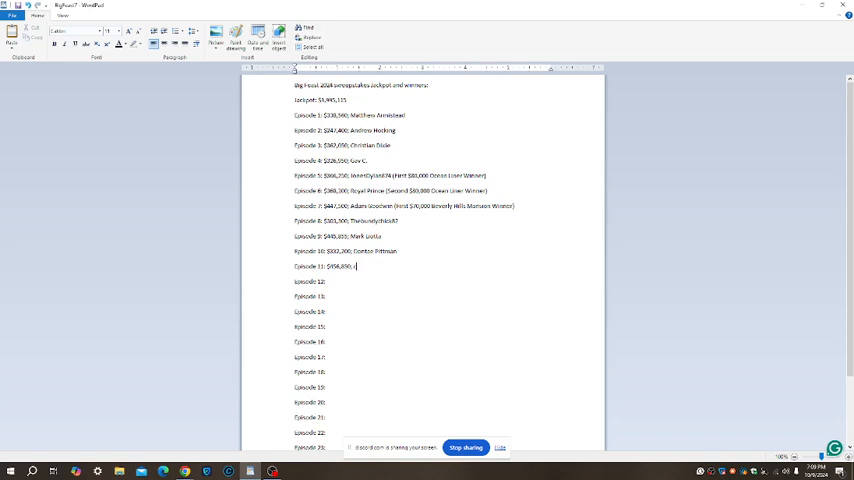
type("cherie")
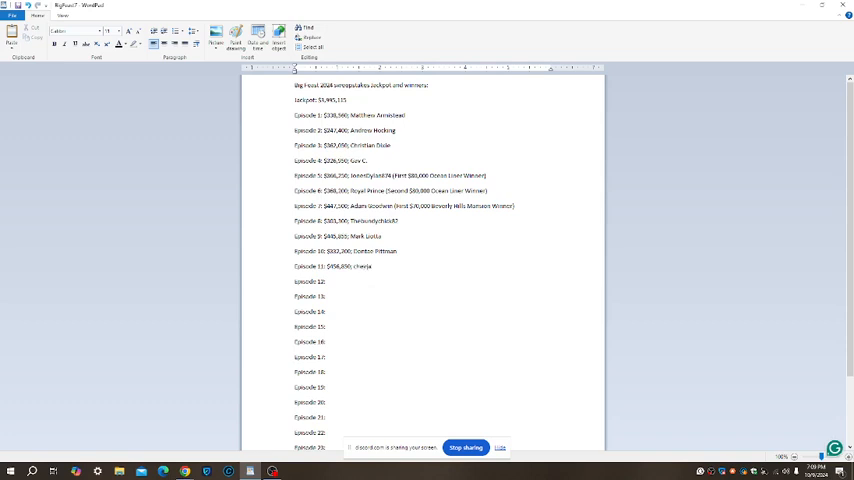